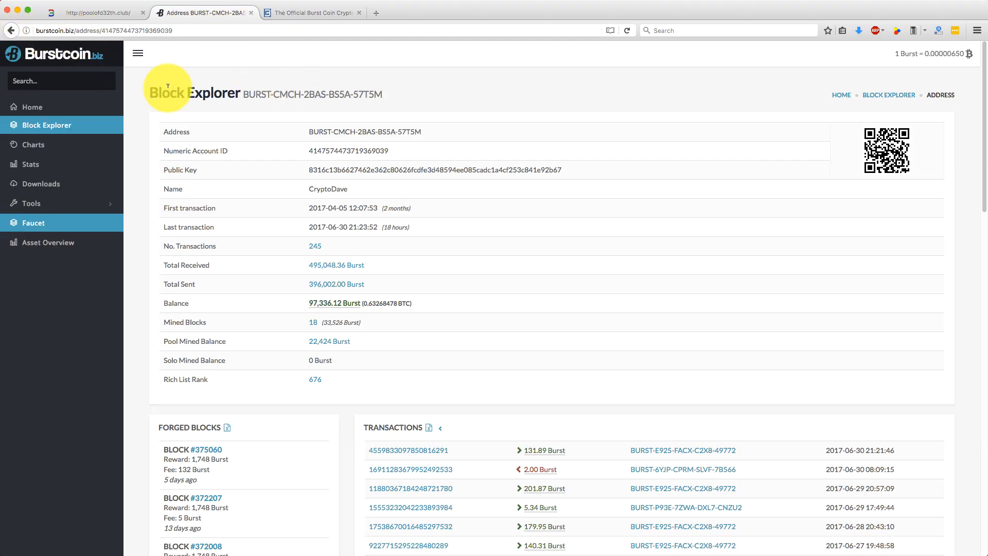
mouse_move(346, 94)
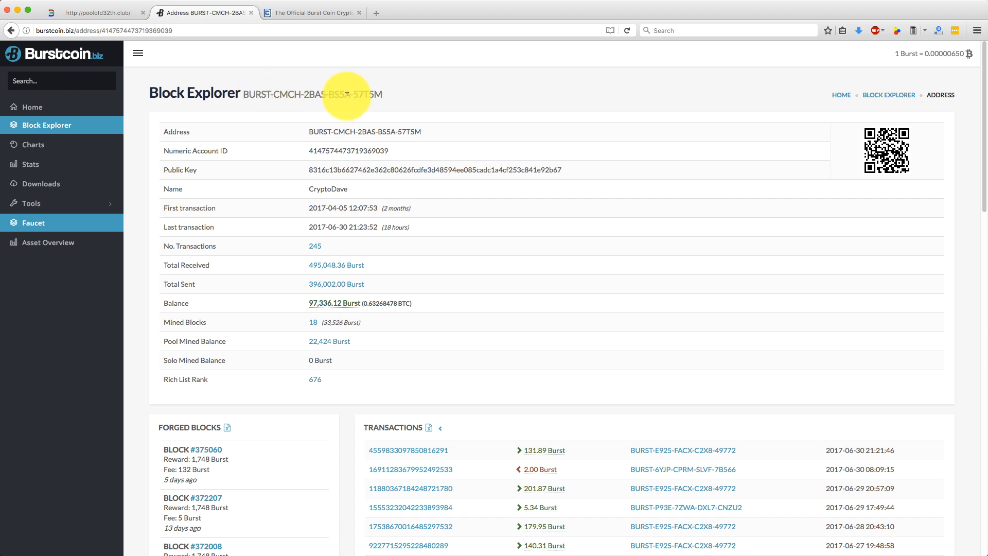
- Scroll the BURST-CMCH-2BAS-BS5A-57T5M address page down to its Forged Blocks and Transactions lists
scroll(down, 3)
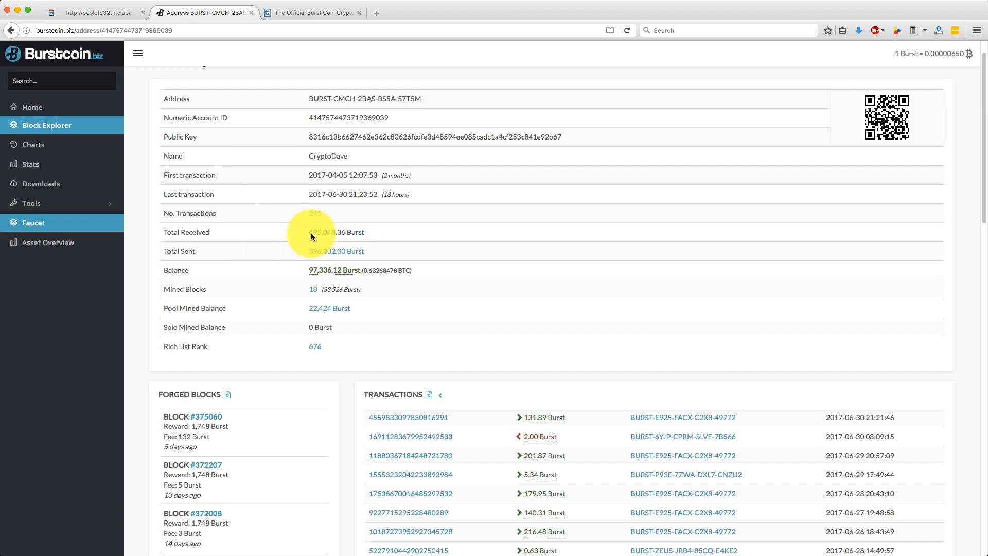
scroll(down, 3)
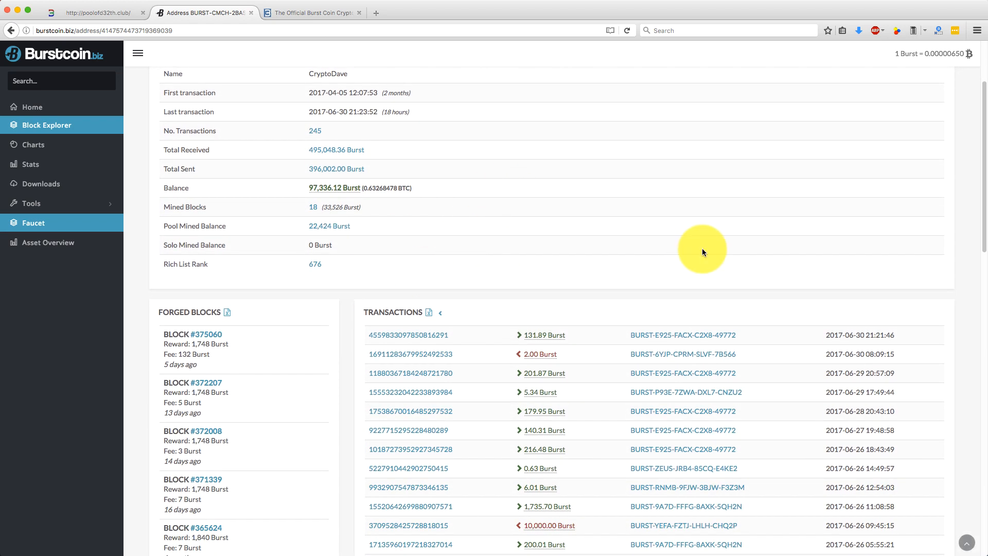
scroll(down, 3)
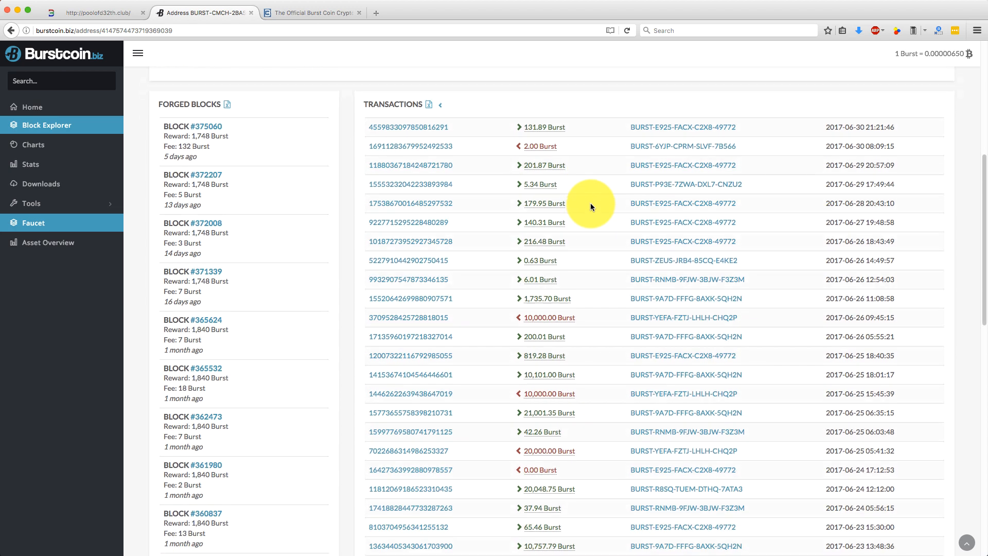
- Scroll further through the Forged Blocks and Transactions lists to review older entries
scroll(down, 3)
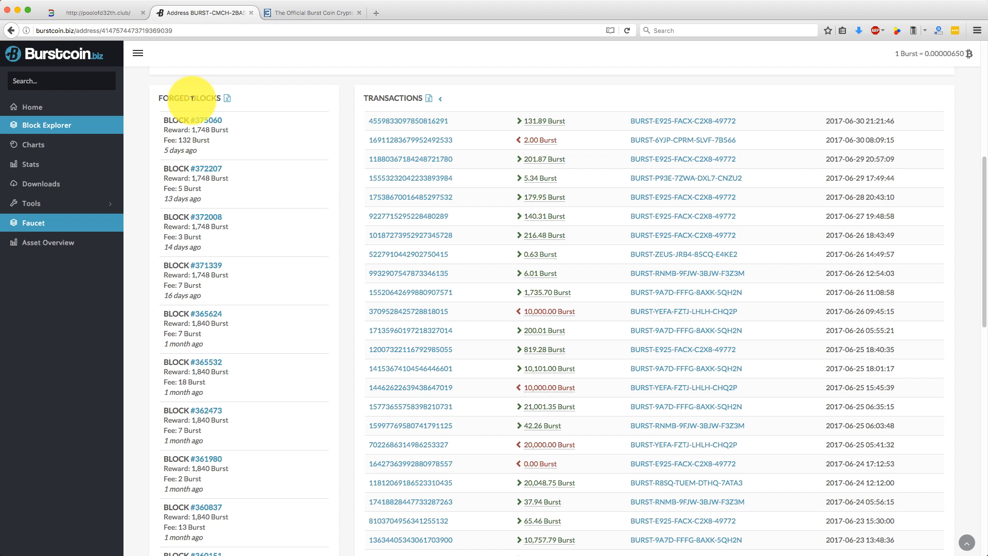
scroll(down, 3)
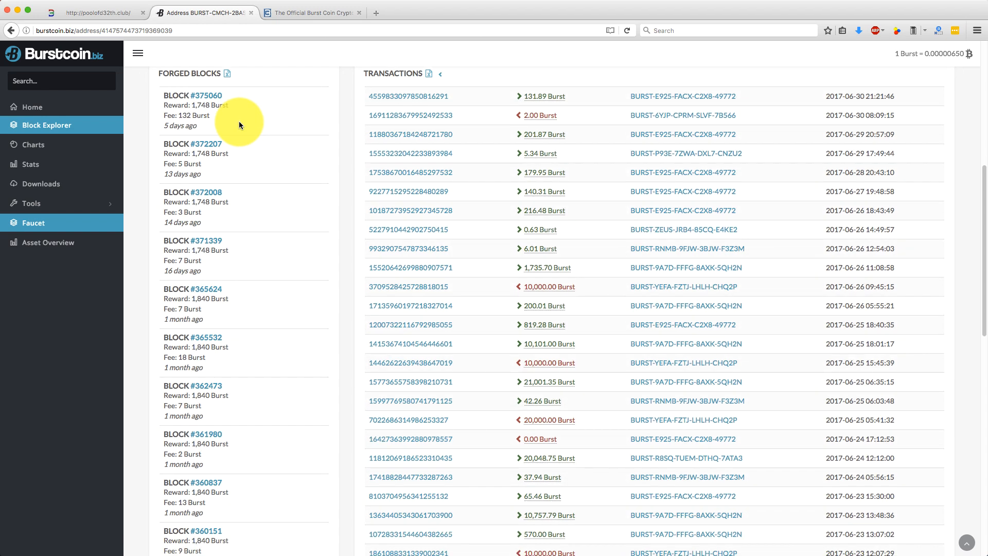
mouse_move(208, 264)
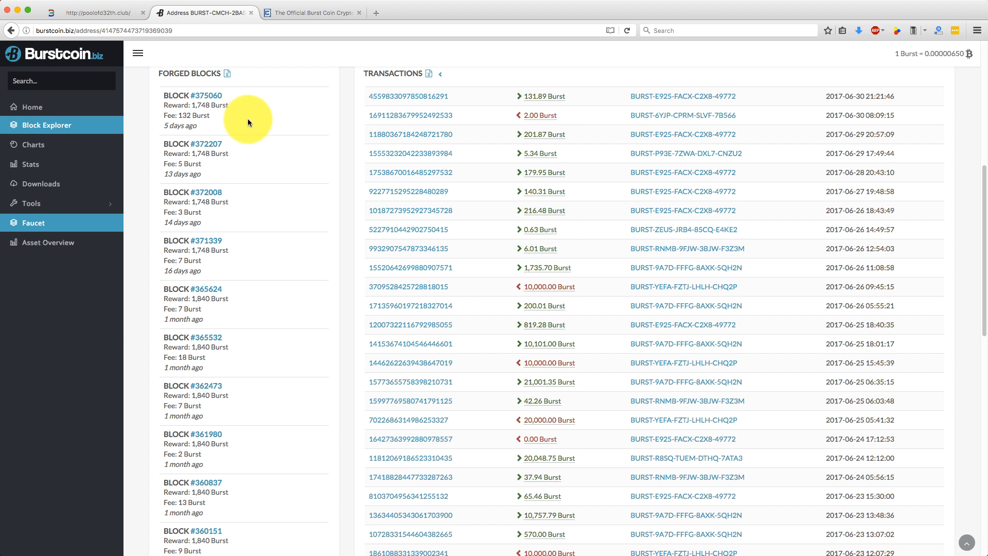
mouse_move(223, 260)
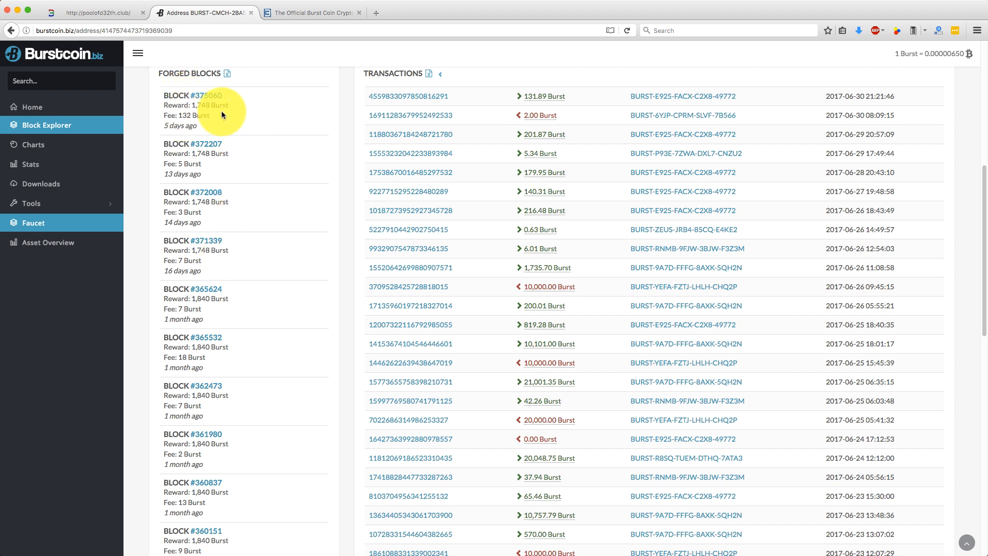
scroll(down, 3)
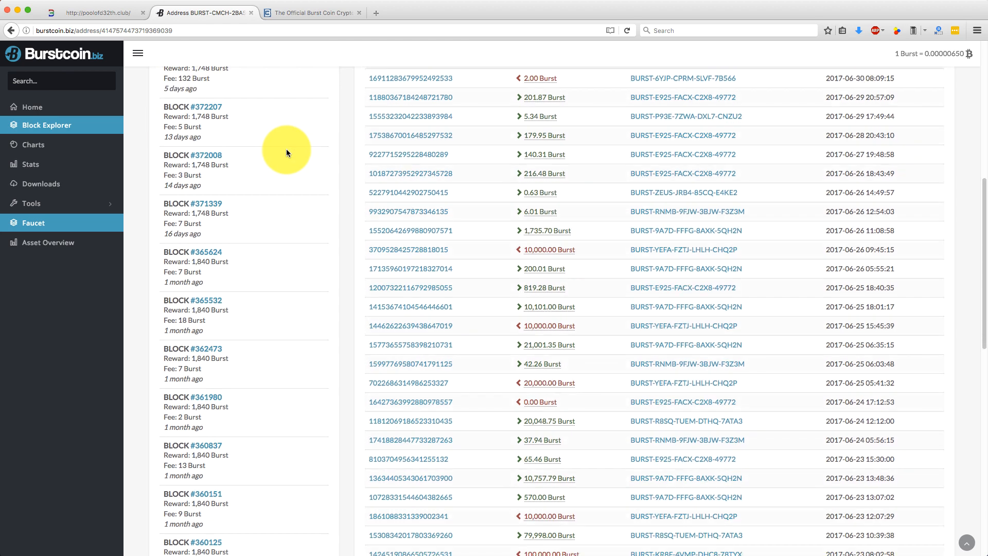
scroll(down, 3)
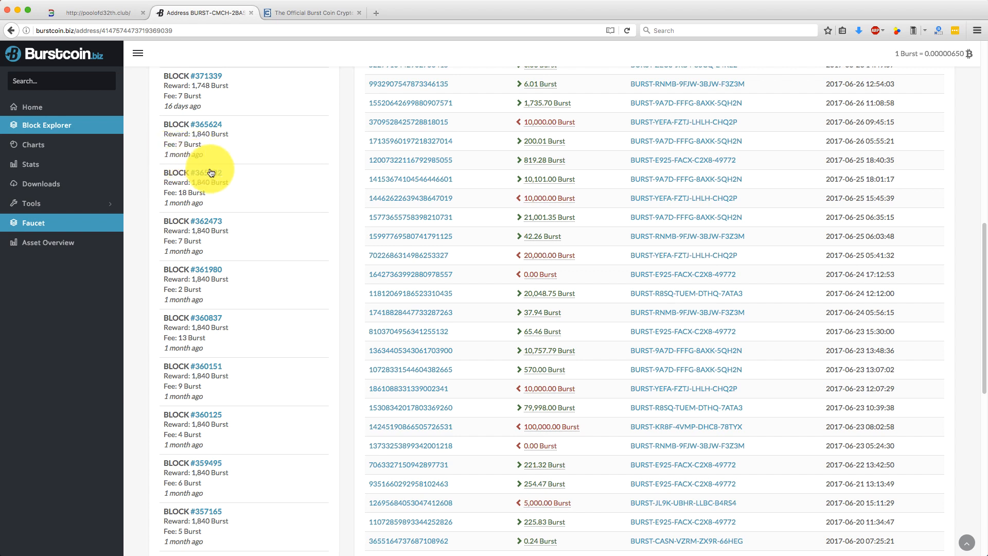
scroll(down, 3)
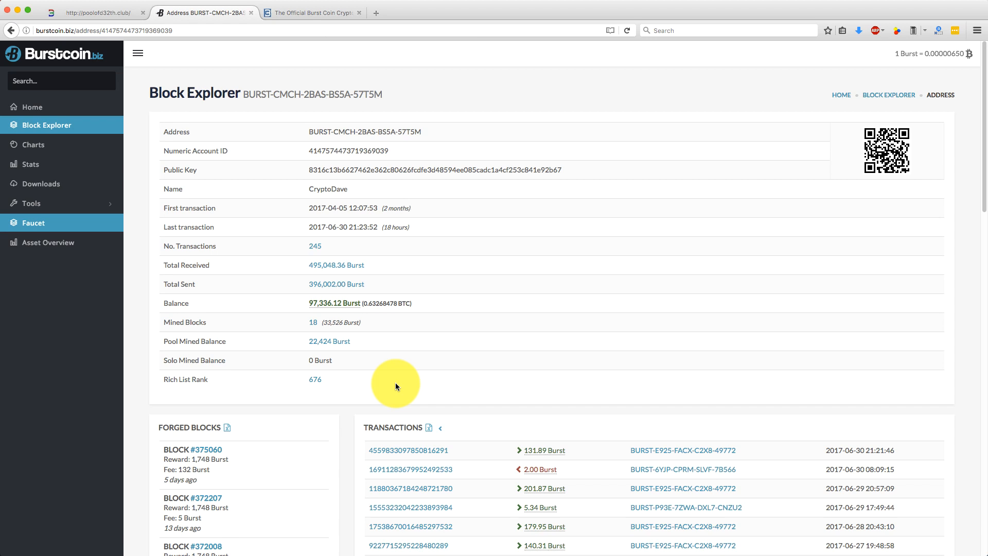
mouse_move(494, 228)
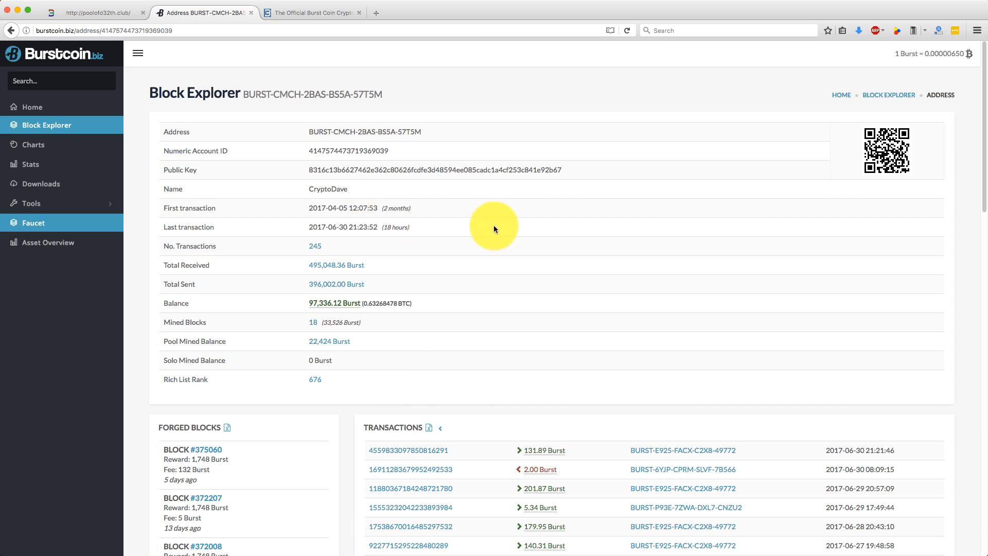
- Export the account's transactions list using the icon beside the Transactions header
scroll(down, 3)
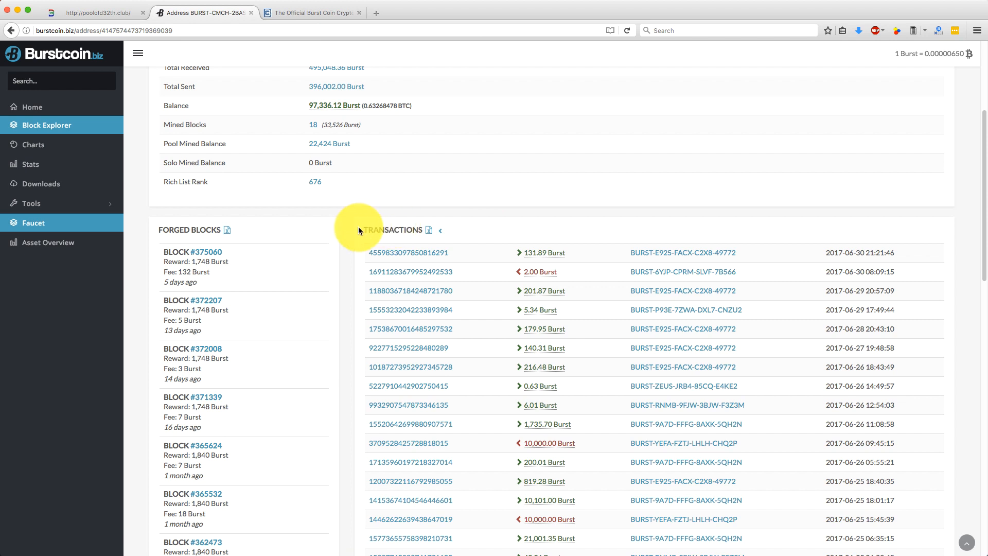
click(429, 229)
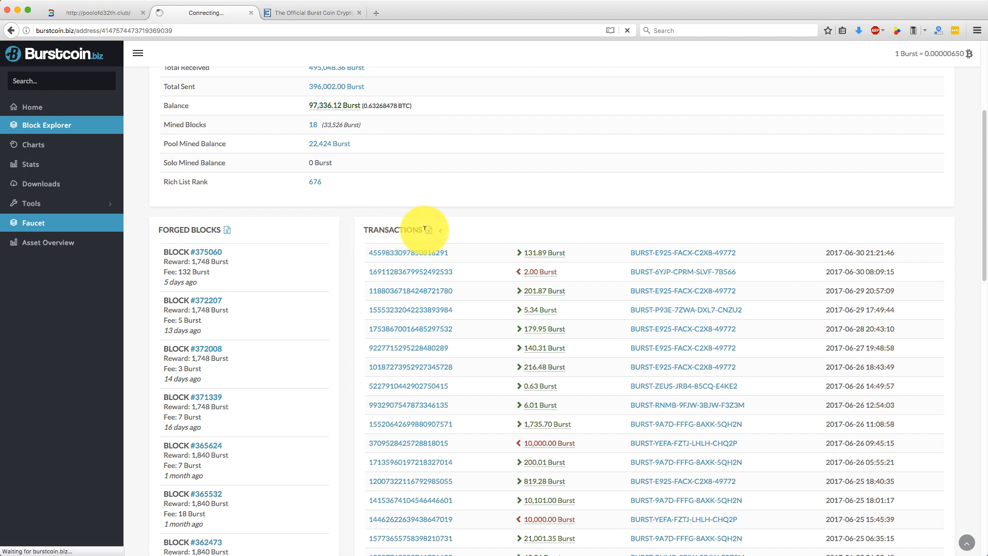
- Open the downloaded burst transactions file with Microsoft Excel (default) instead of saving it
click(429, 229)
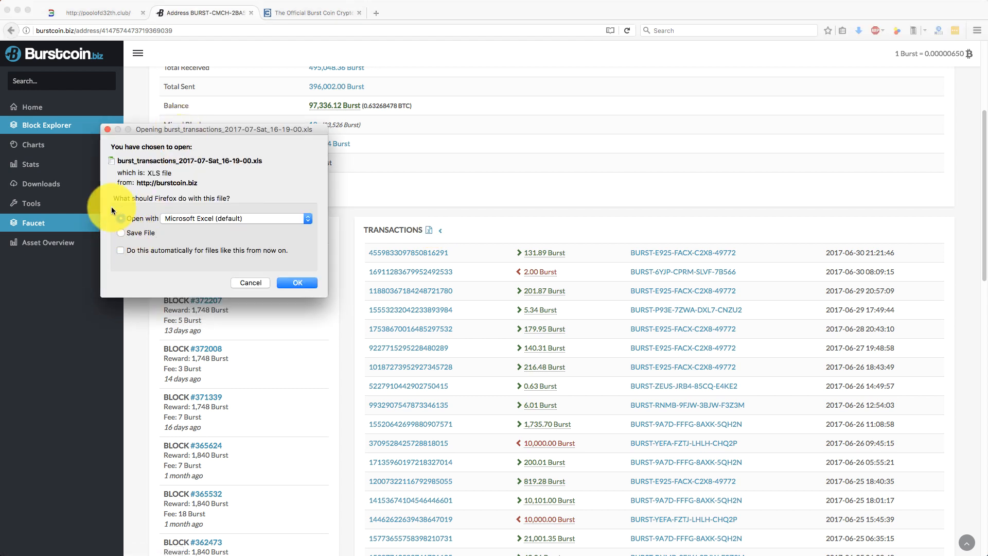
click(120, 218)
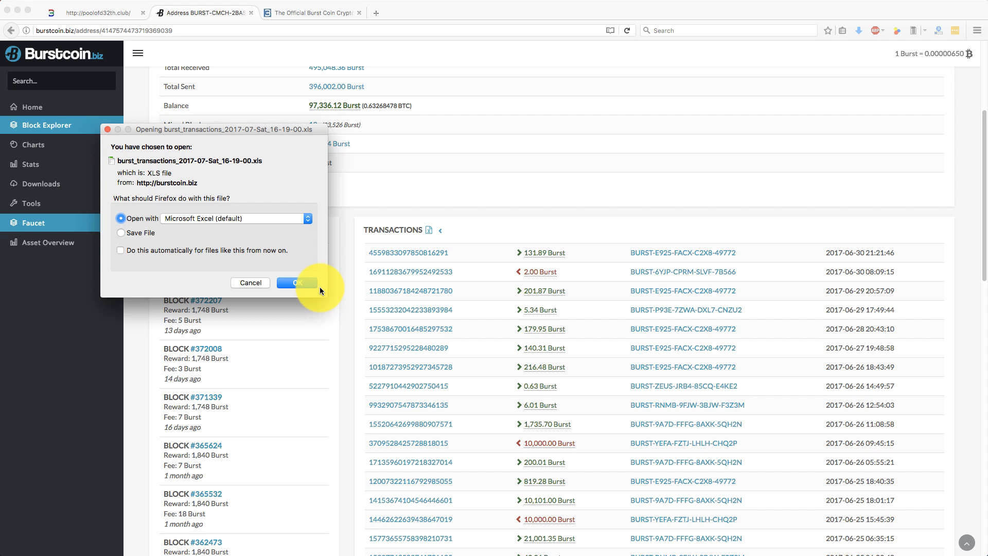
click(296, 283)
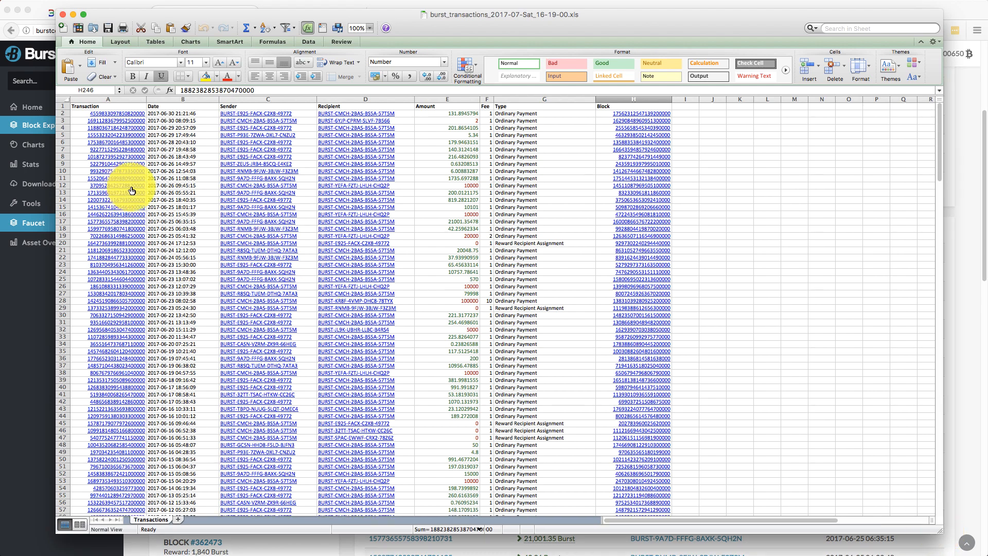
- Scroll through the Transactions sheet in Excel down to the older May 2017 rows
scroll(down, 3)
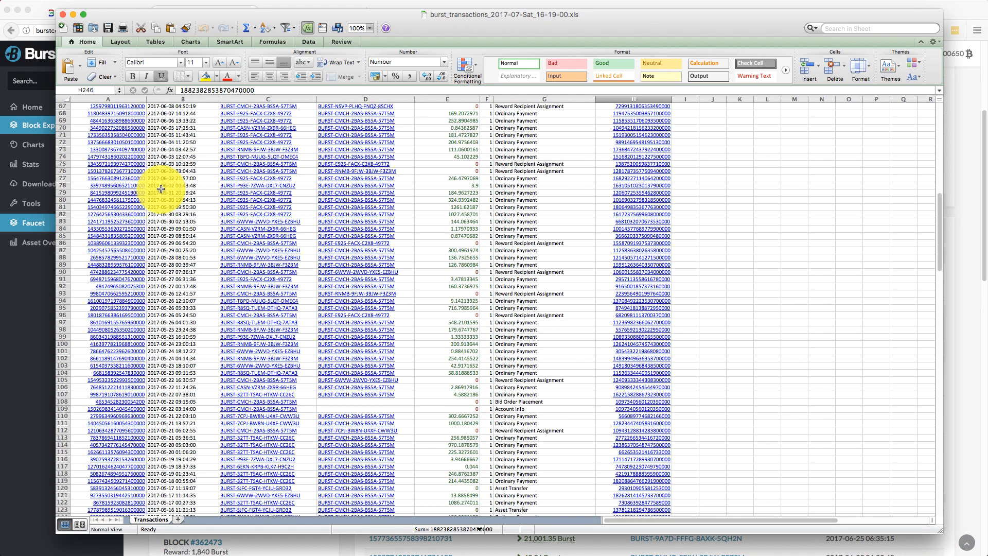
scroll(down, 3)
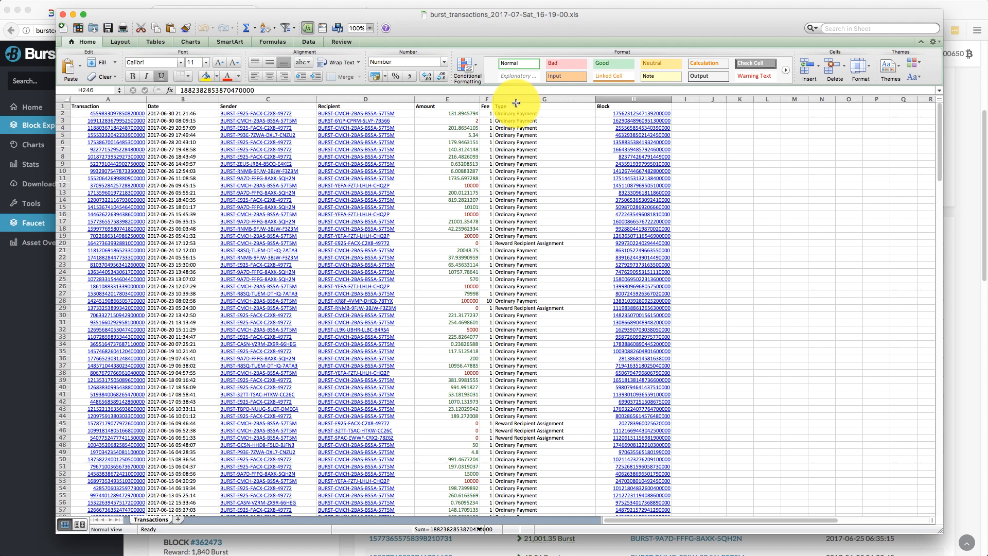
- Inspect an Ordinary Payment entry and scroll through the transaction amounts
click(519, 113)
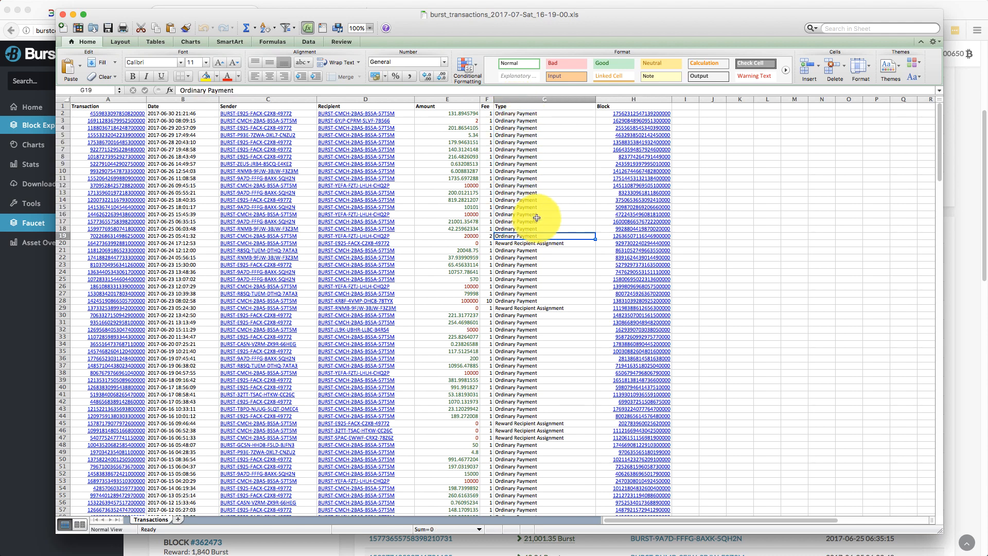
scroll(down, 3)
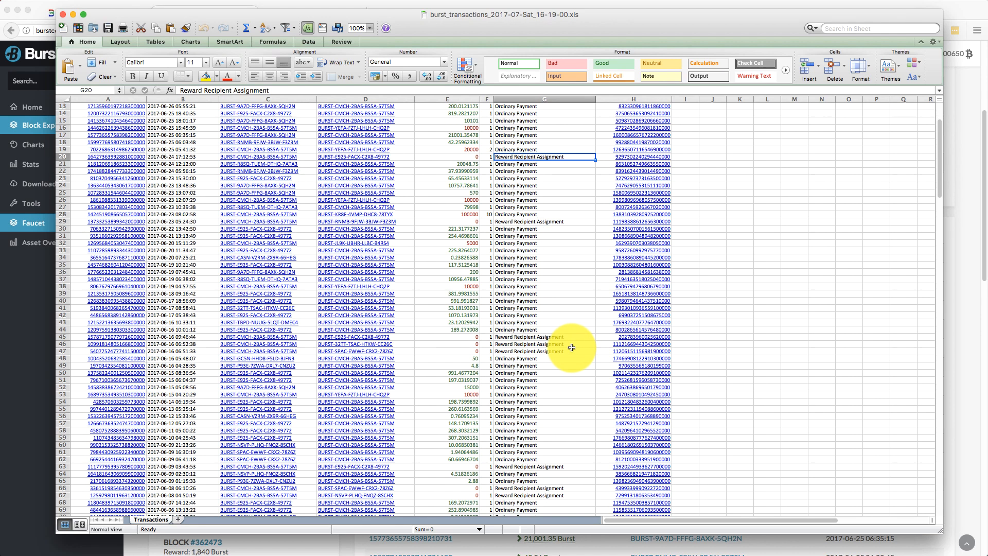
scroll(down, 3)
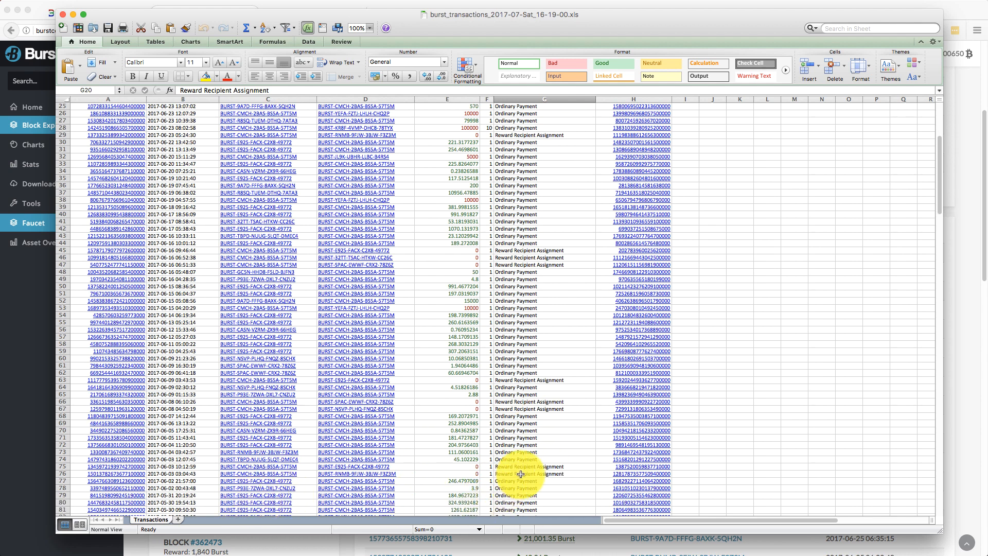
- Inspect a Reward Recipient Assignment entry, then close the workbook to return to the pool page
click(545, 473)
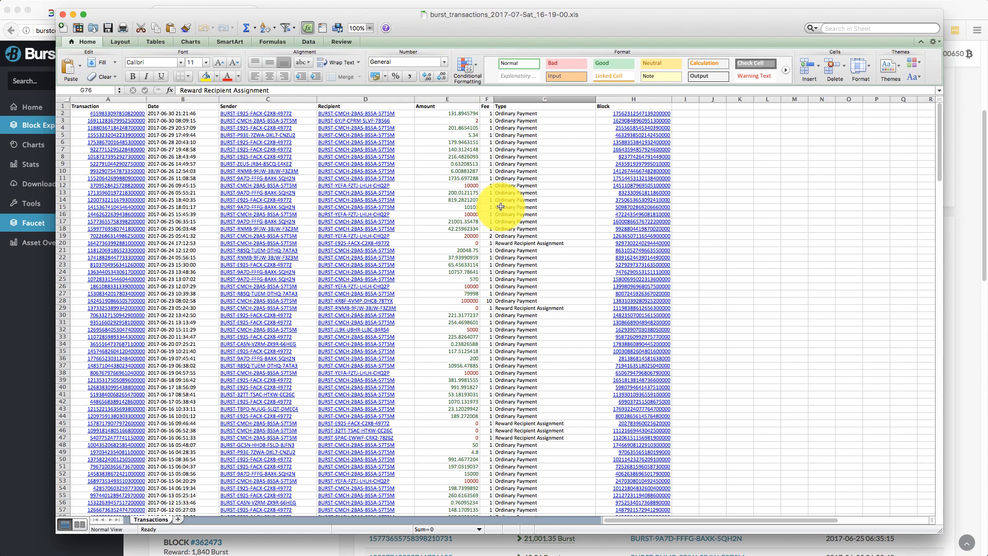
scroll(down, 3)
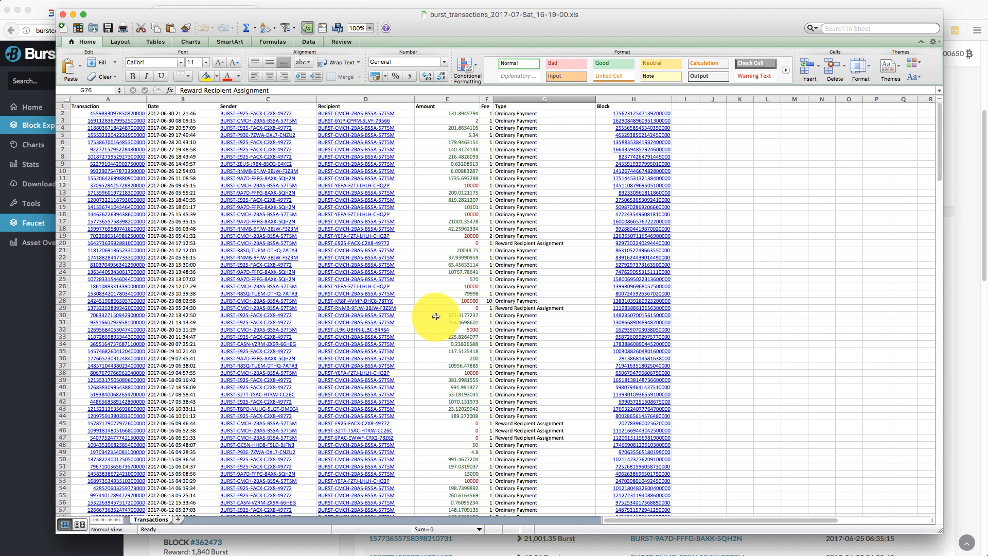
scroll(down, 3)
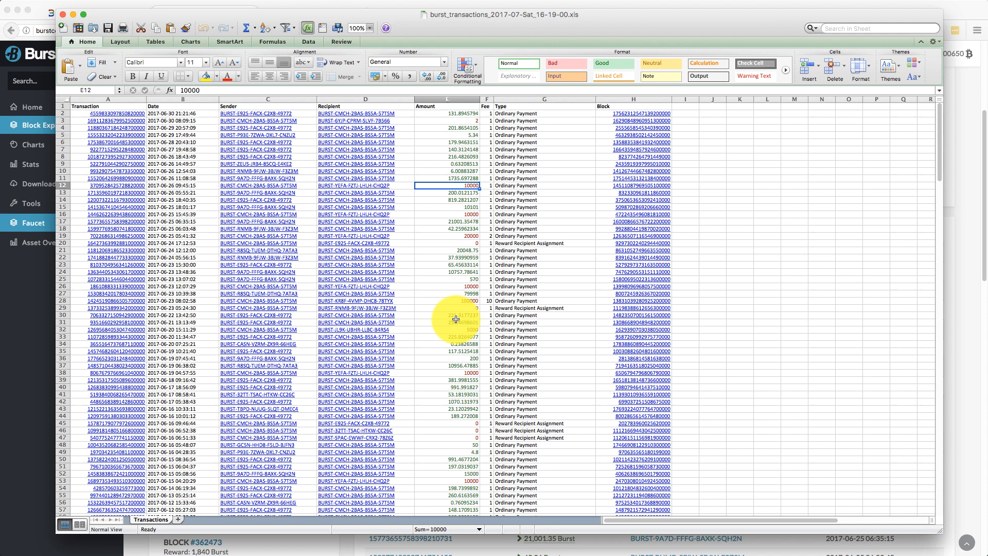
click(447, 128)
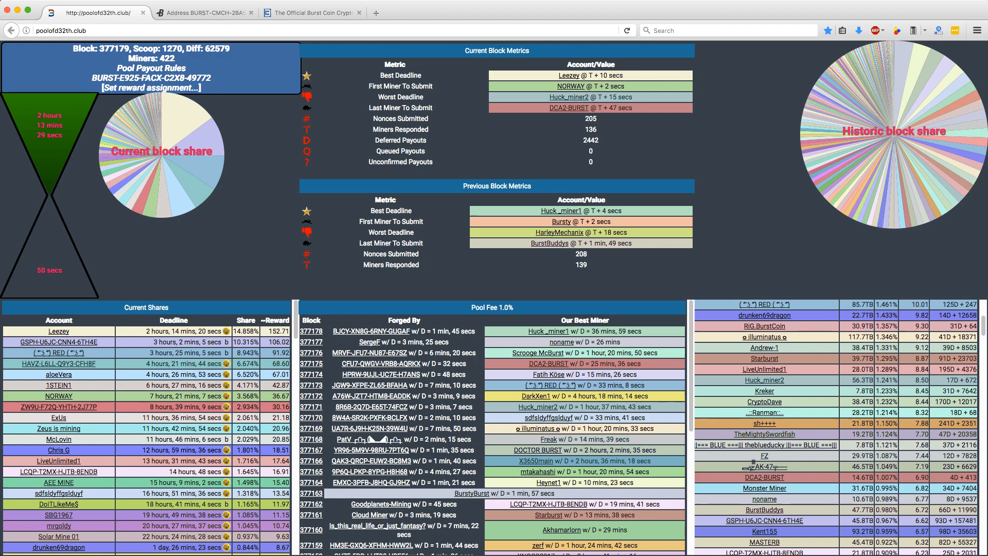
click(203, 13)
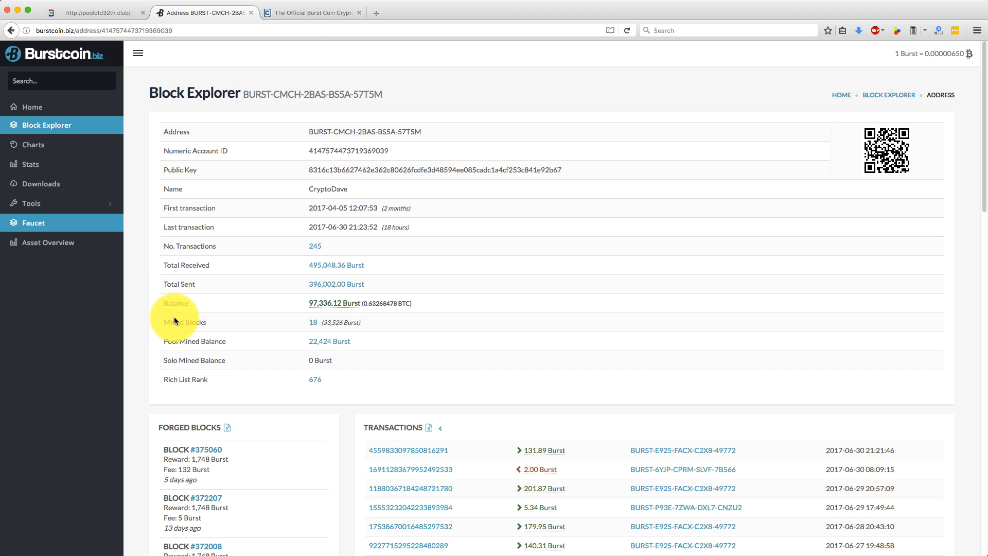
mouse_move(308, 273)
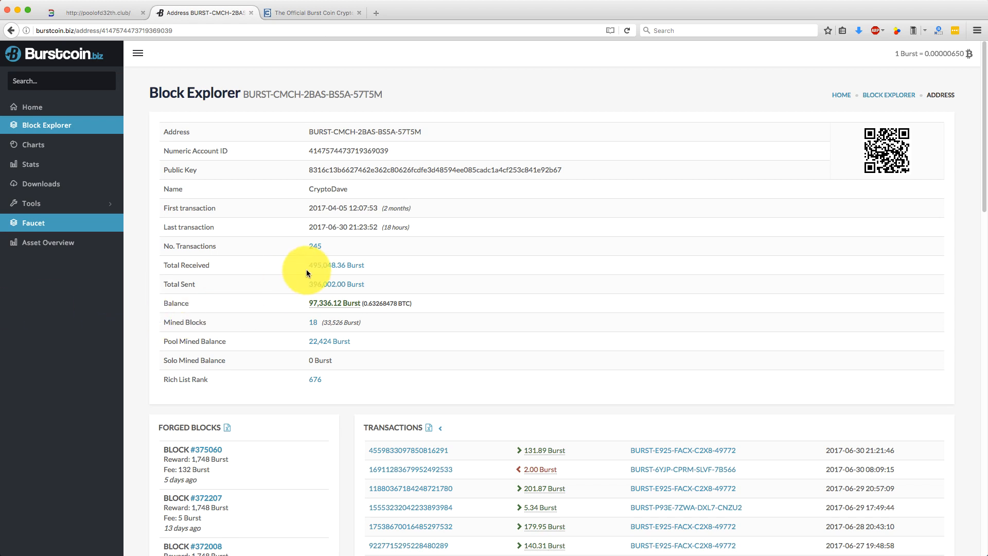
mouse_move(215, 175)
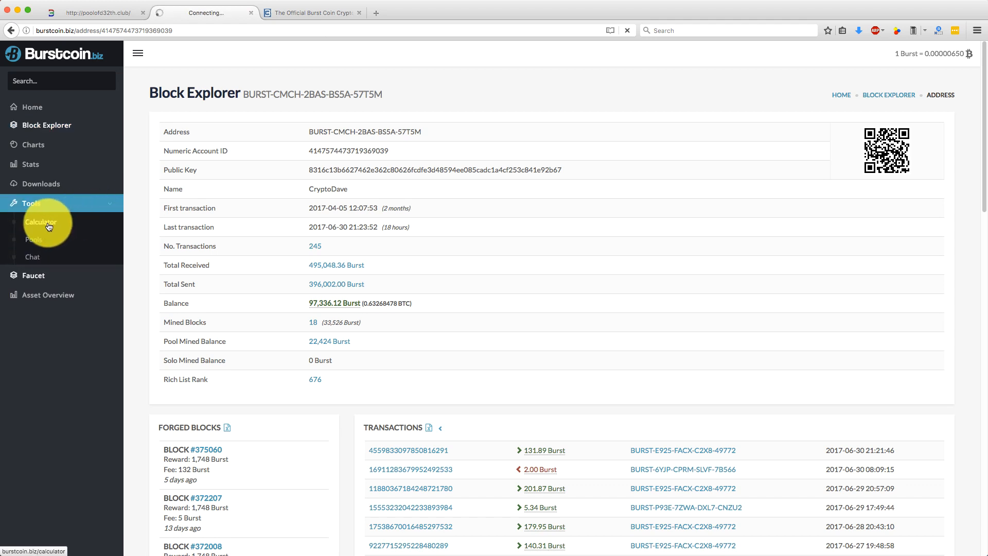
- Open Tools > Calculator and enter a 38.4 TB total plot size
click(40, 222)
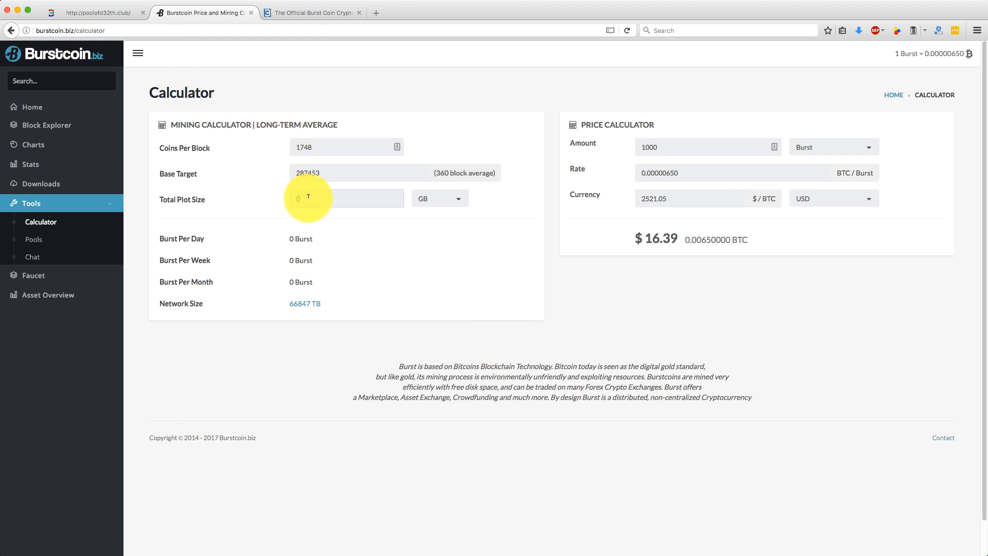
text(38.4)
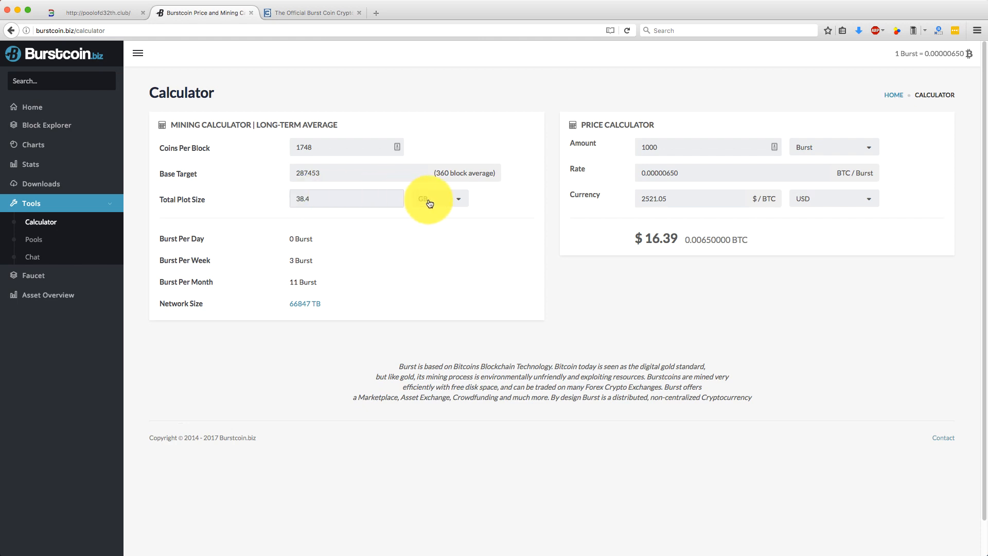
click(437, 199)
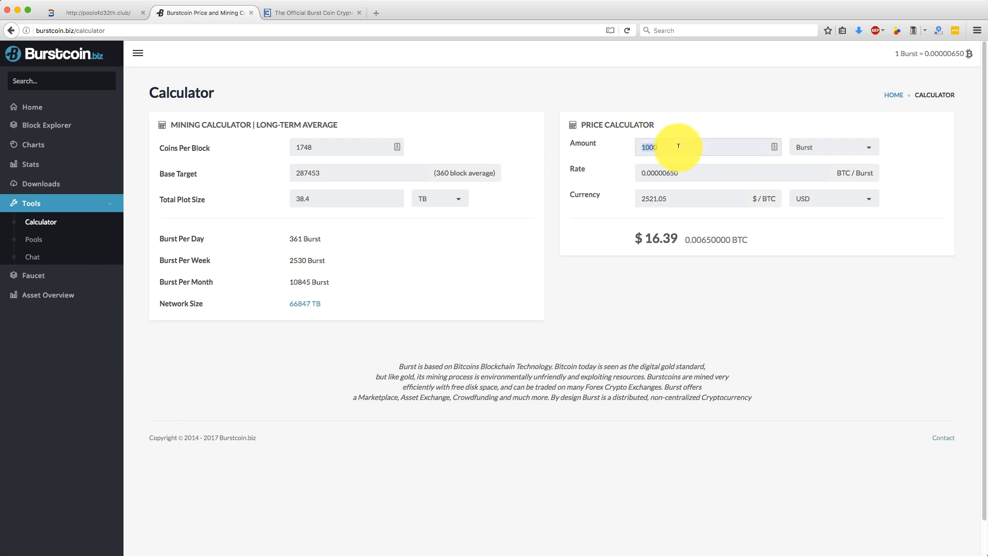
- Enter 10845 in the Price Calculator amount, then replace it with 9030
text(10845)
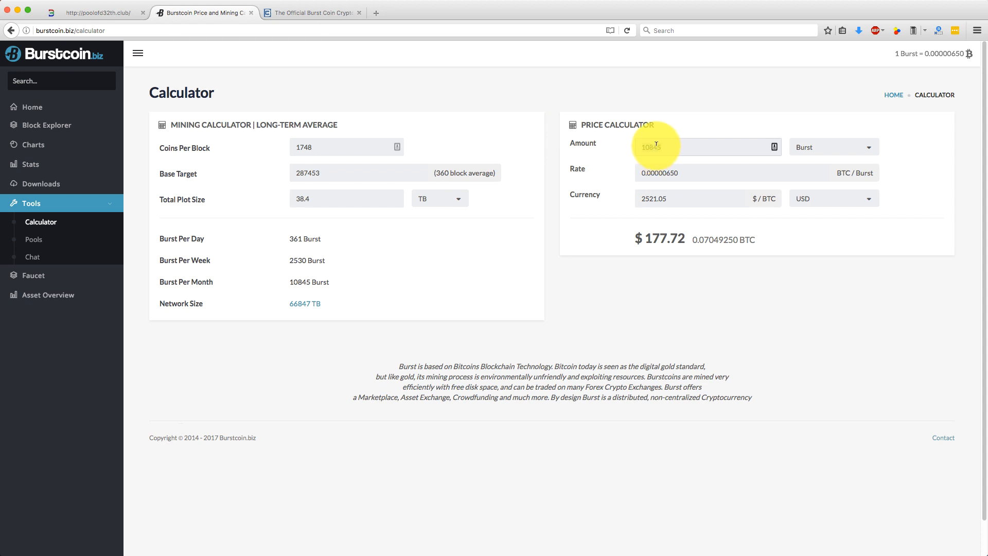
text(9030)
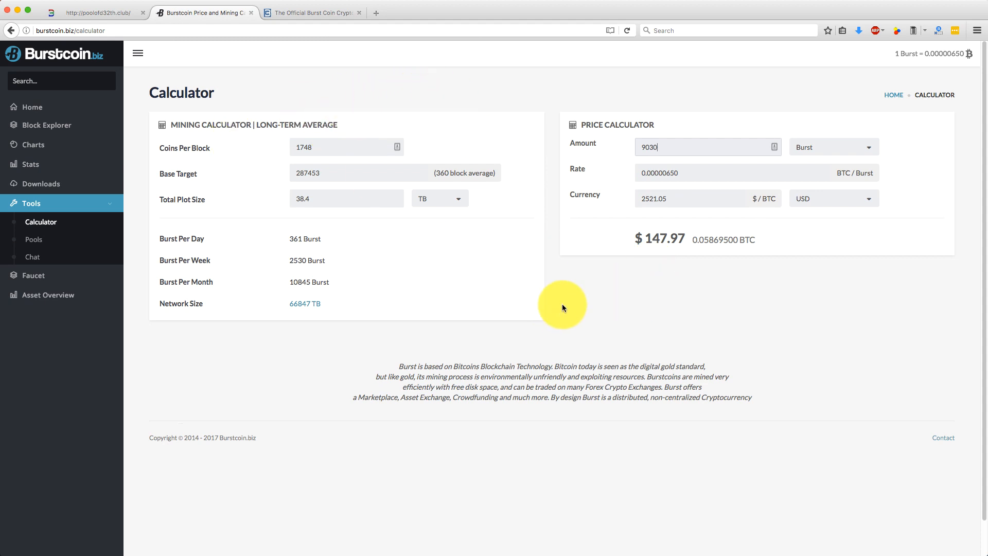
mouse_move(549, 218)
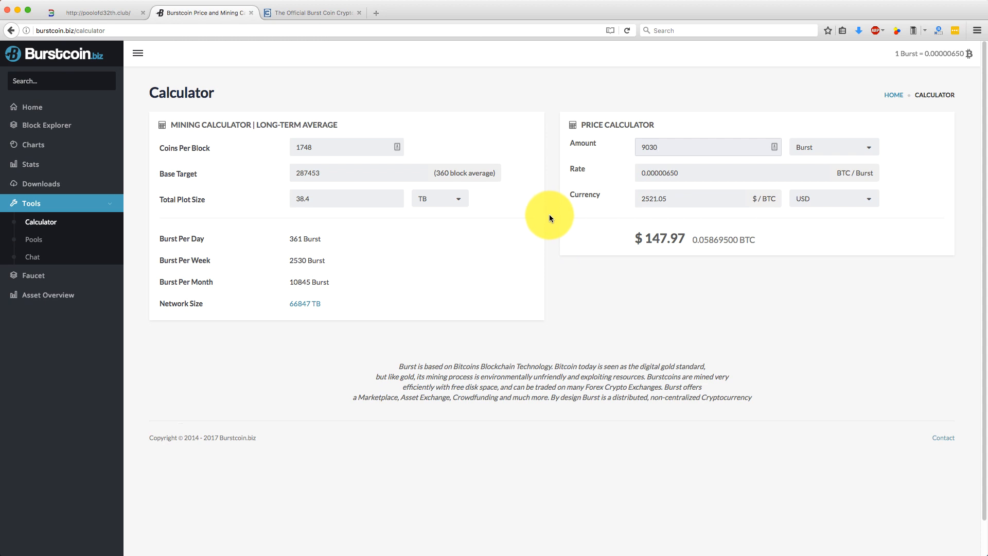
mouse_move(564, 292)
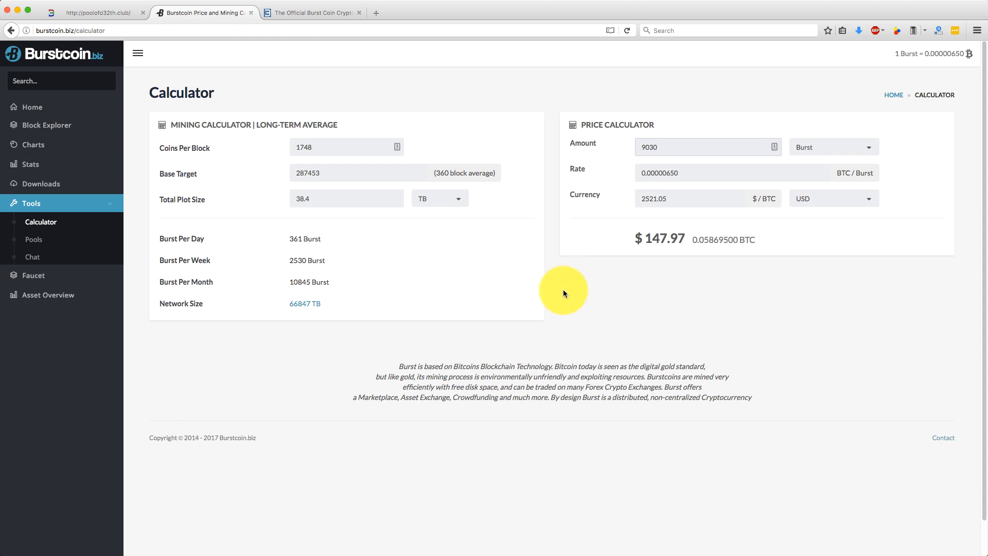
click(705, 146)
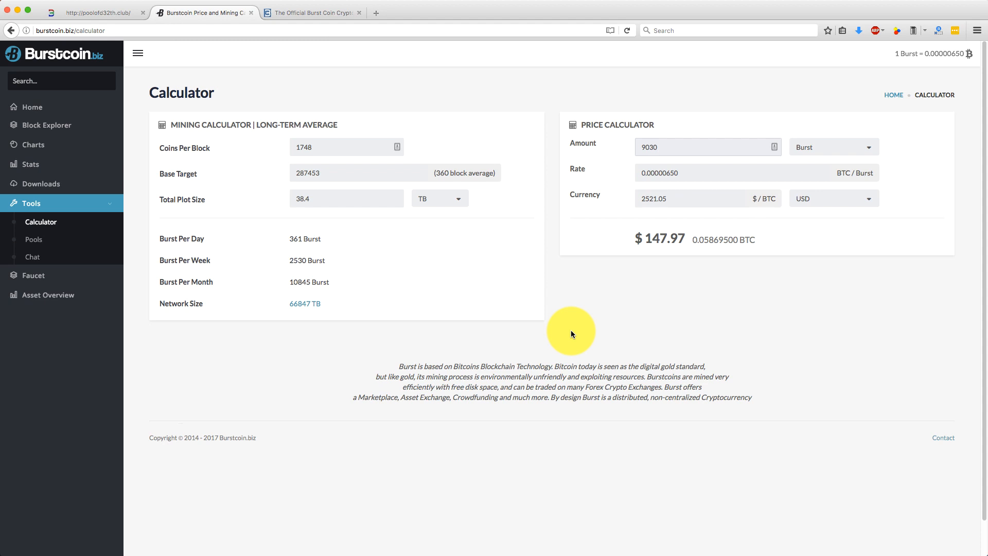
click(693, 146)
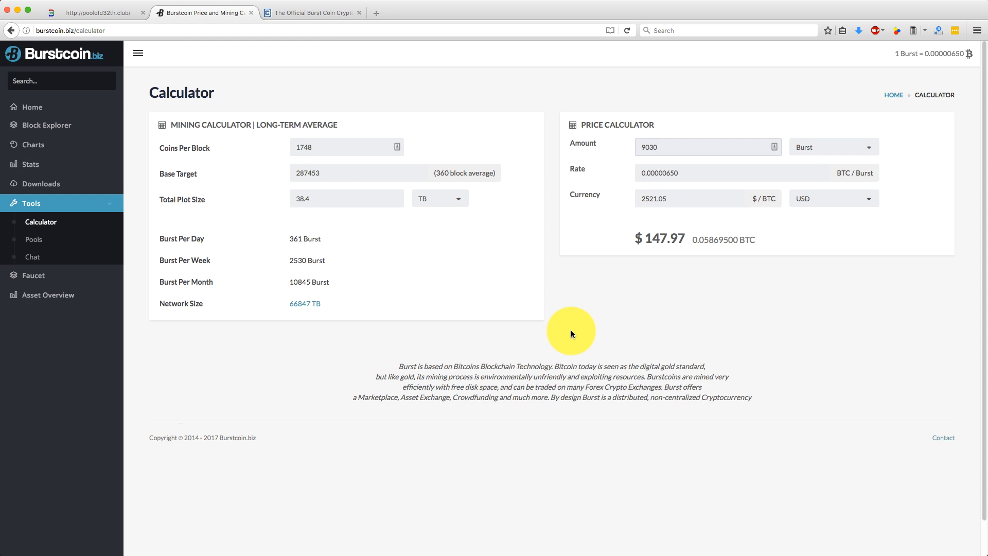
click(693, 146)
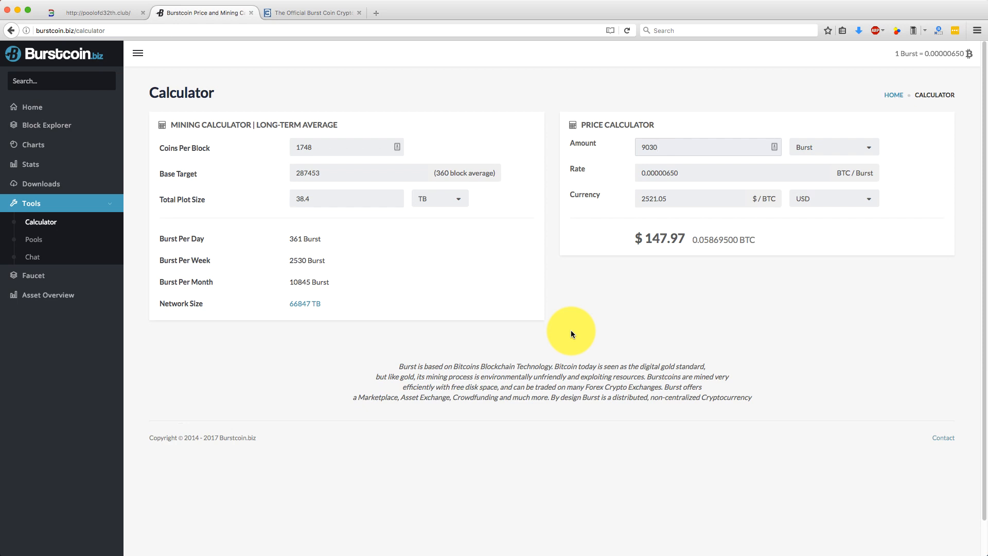
click(705, 146)
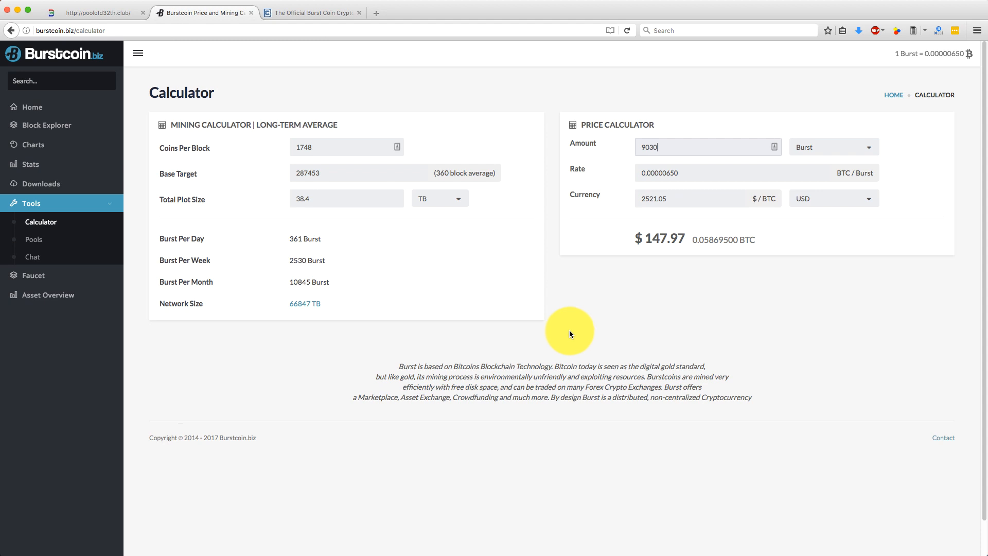
mouse_move(273, 72)
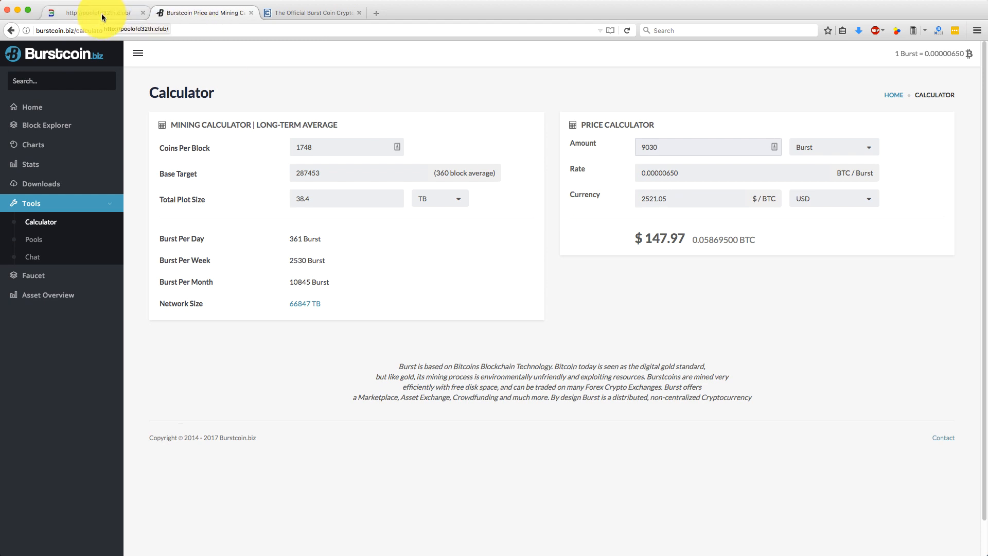
click(94, 12)
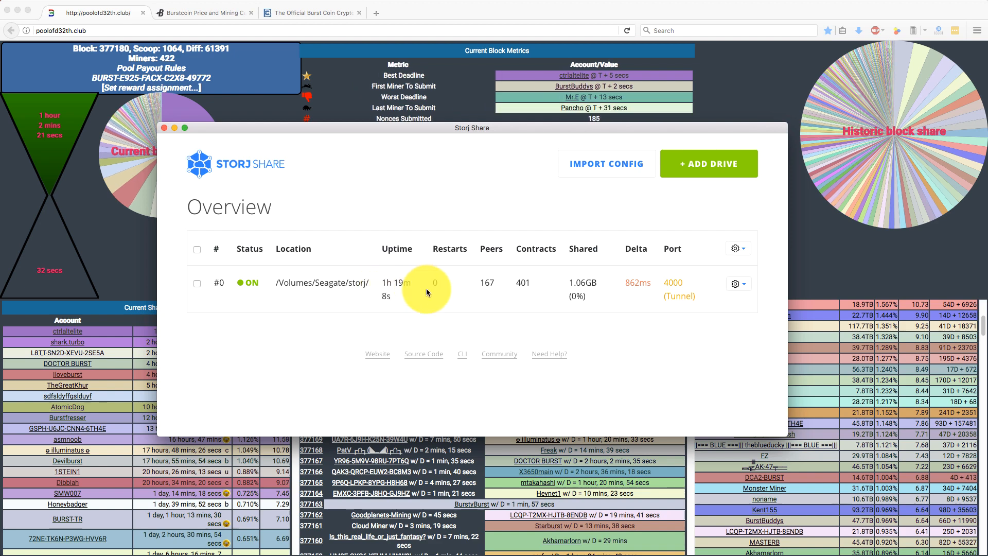
mouse_move(482, 309)
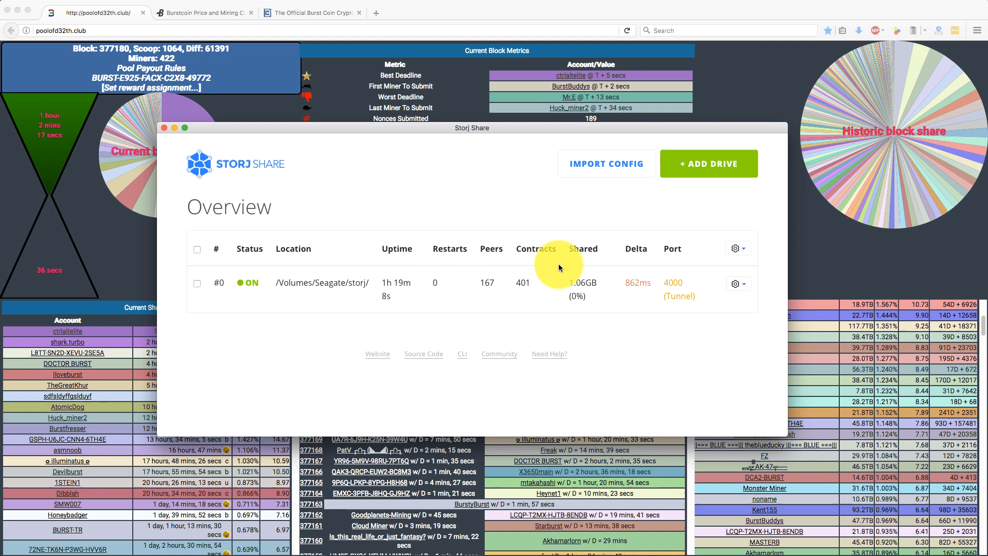
mouse_move(504, 261)
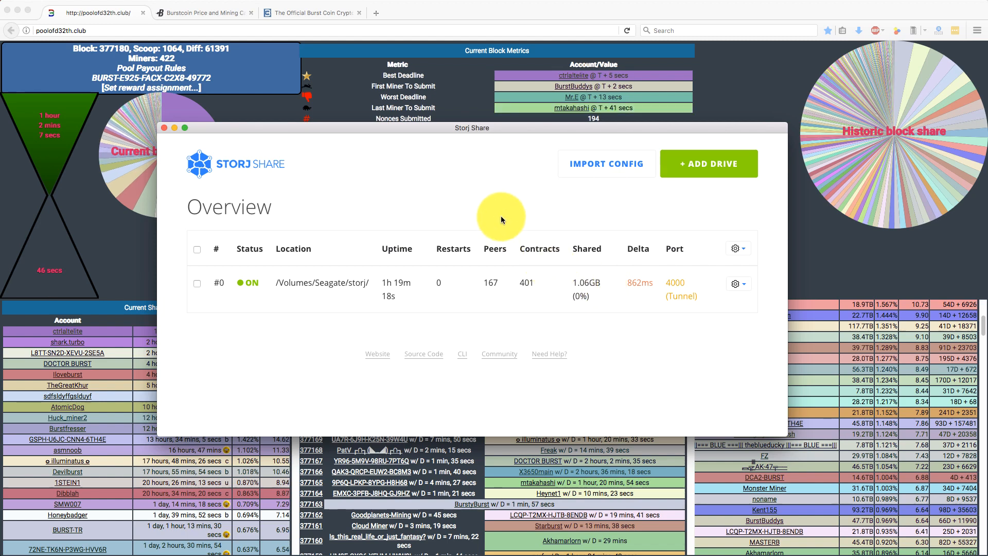
mouse_move(533, 243)
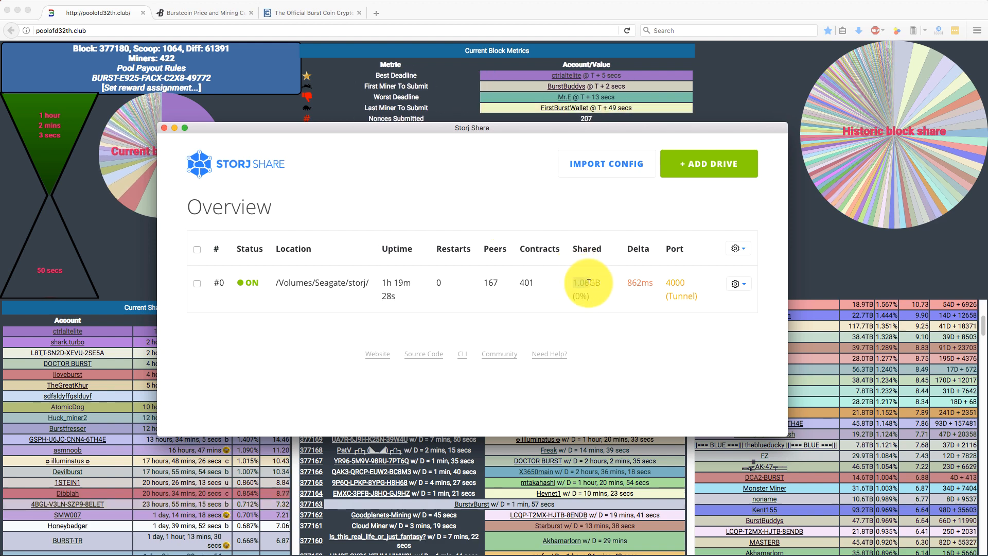
mouse_move(508, 282)
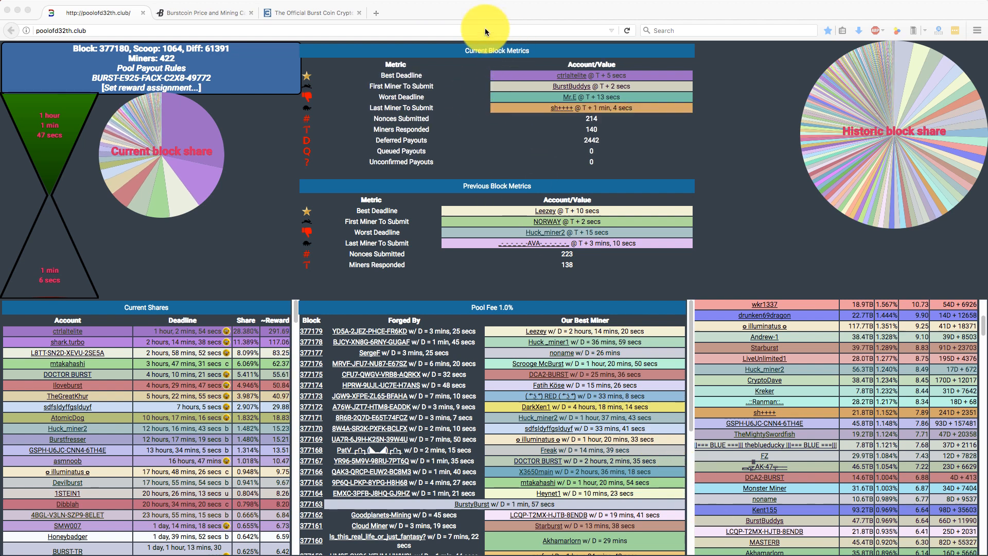
mouse_move(477, 12)
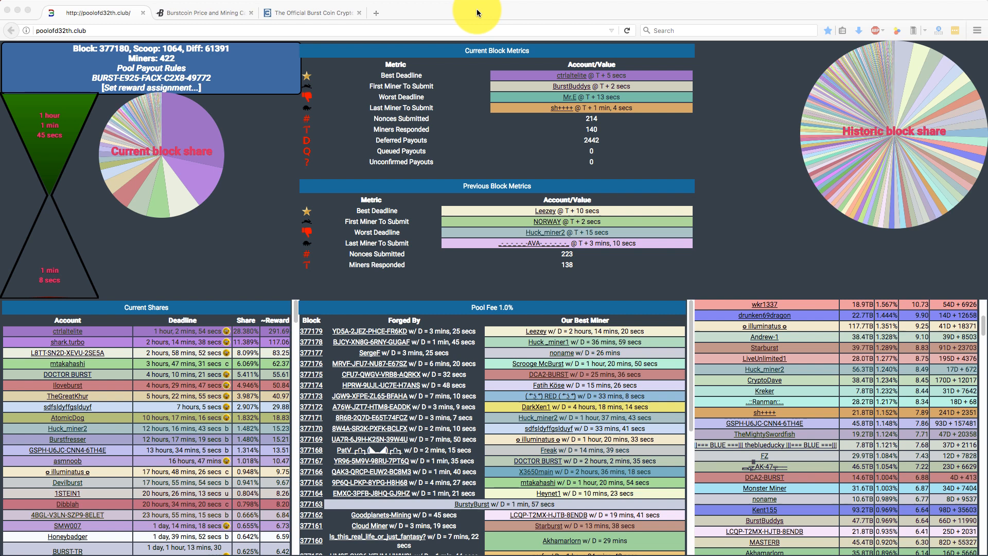